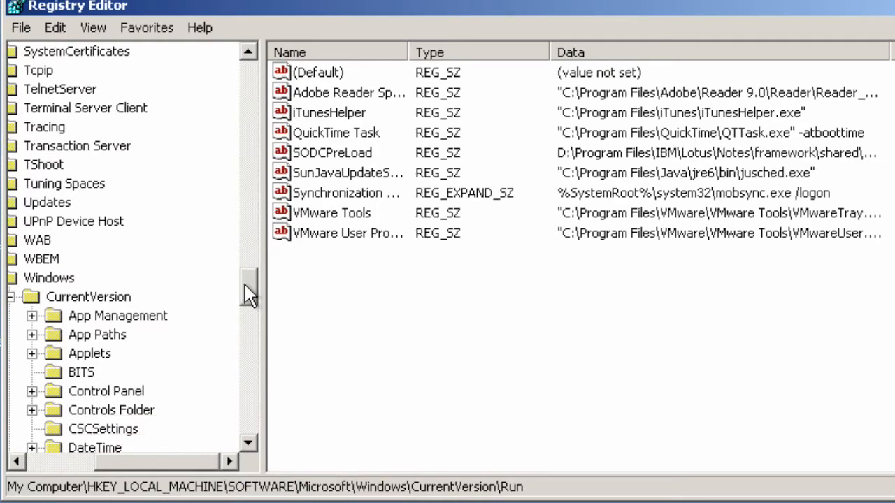
# Add a new string value named PreloaderNotes under the Run key.
pyautogui.scroll(-3)
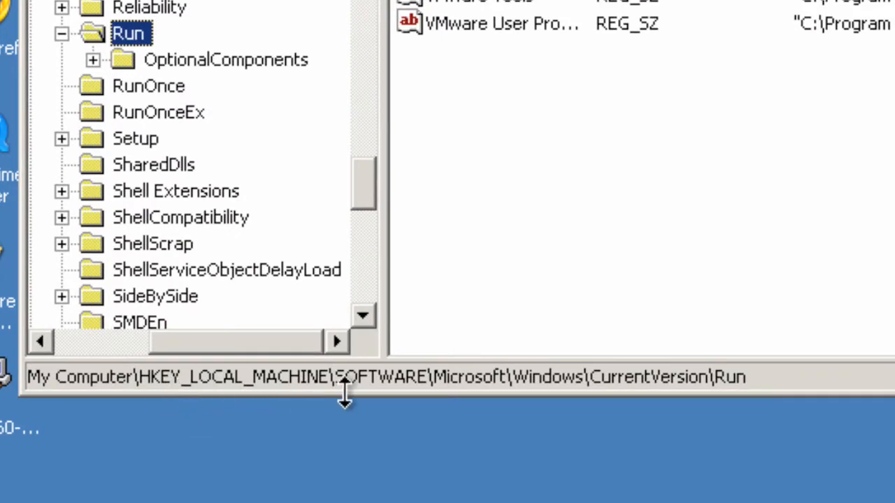
pyautogui.moveTo(505, 404)
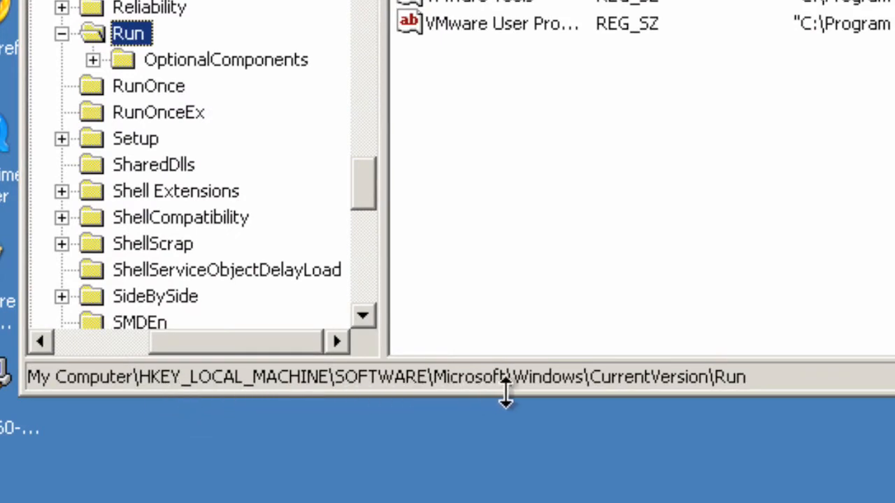
pyautogui.moveTo(657, 426)
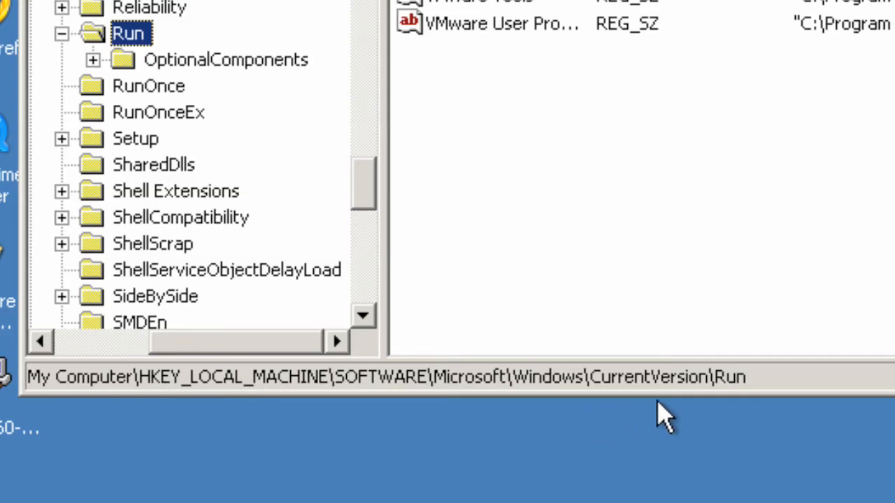
pyautogui.moveTo(613, 250)
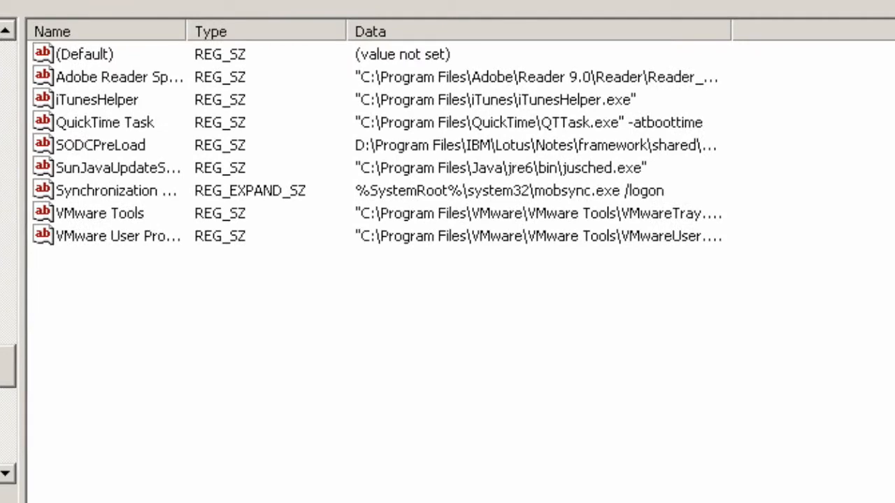
pyautogui.rightClick(259, 342)
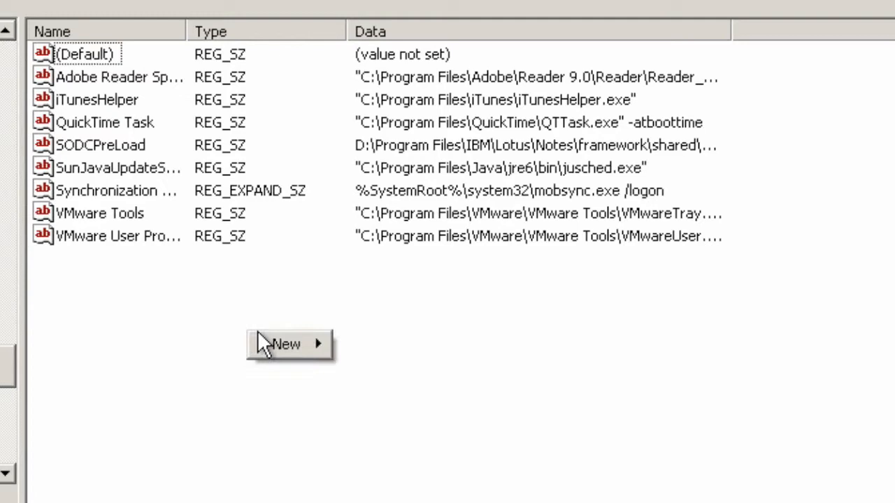
pyautogui.click(287, 344)
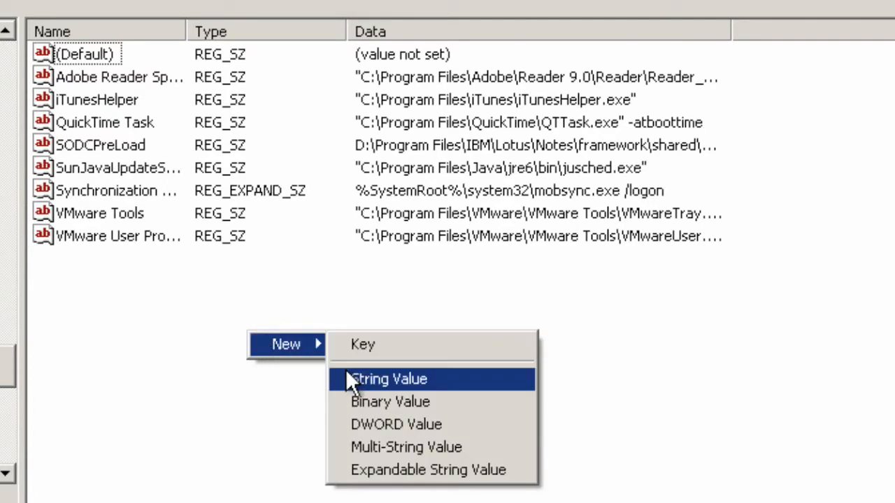
pyautogui.click(385, 379)
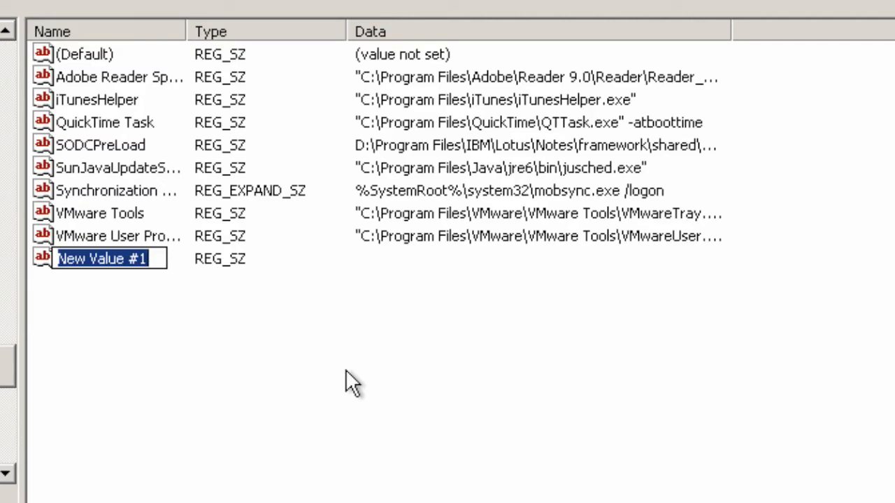
pyautogui.write('Pre')
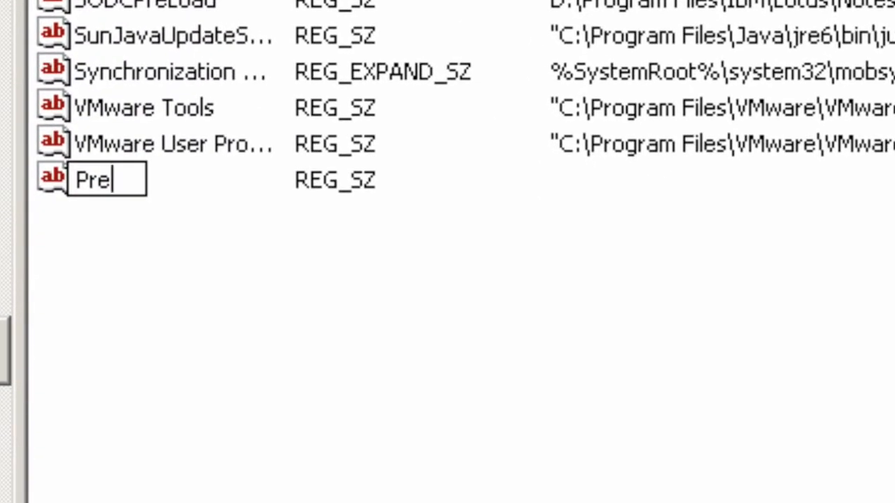
pyautogui.write('loader')
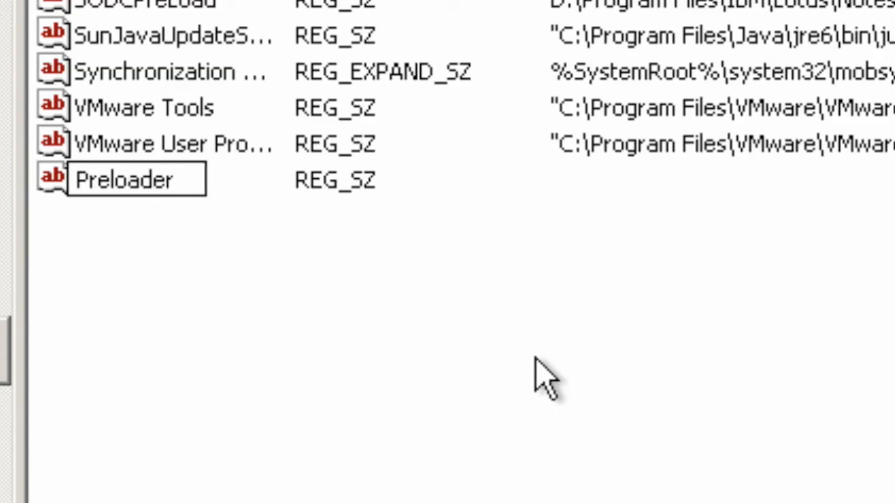
pyautogui.write('Notes')
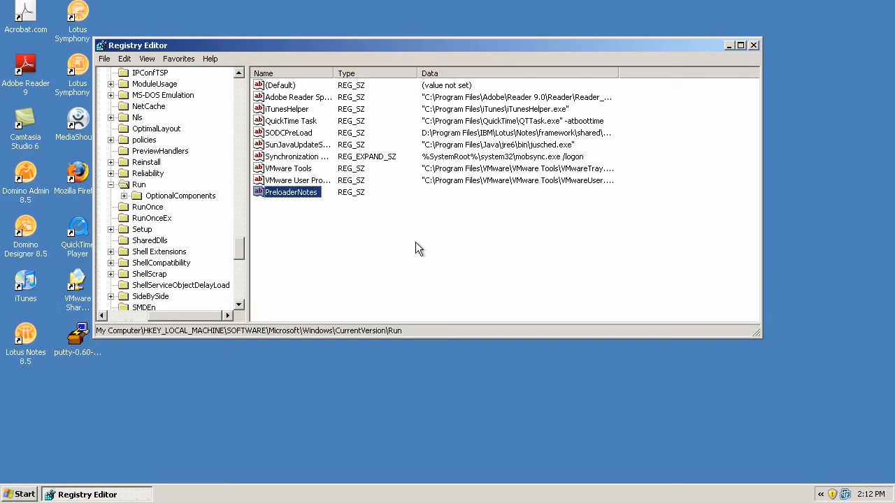
pyautogui.rightClick(20, 493)
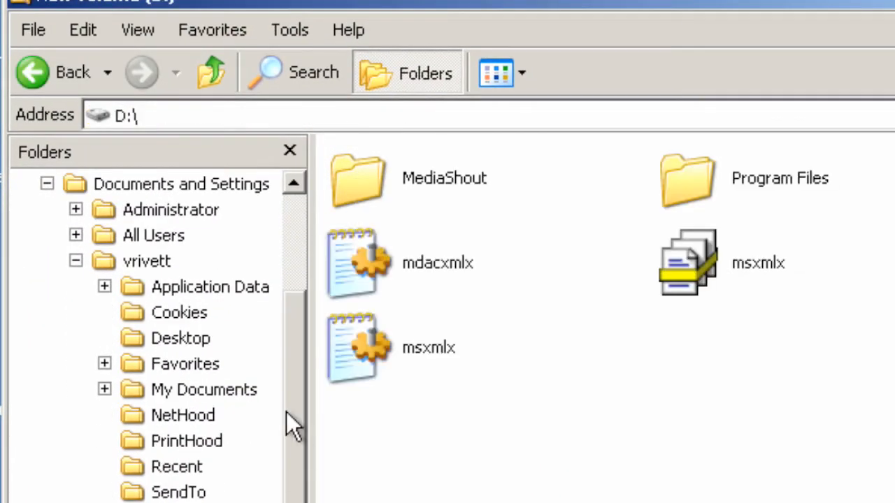
# Browse to D:\Program Files\IBM\Lotus\Notes and select the nntspreld application.
pyautogui.doubleClick(685, 177)
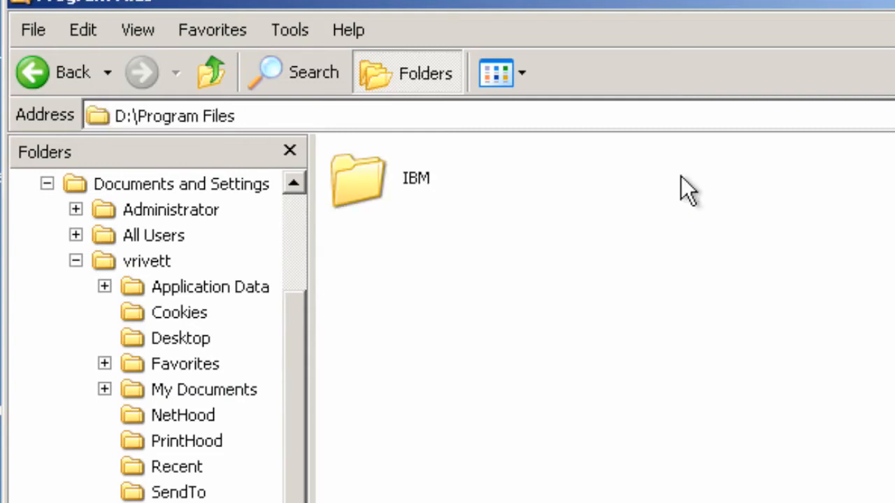
pyautogui.doubleClick(357, 182)
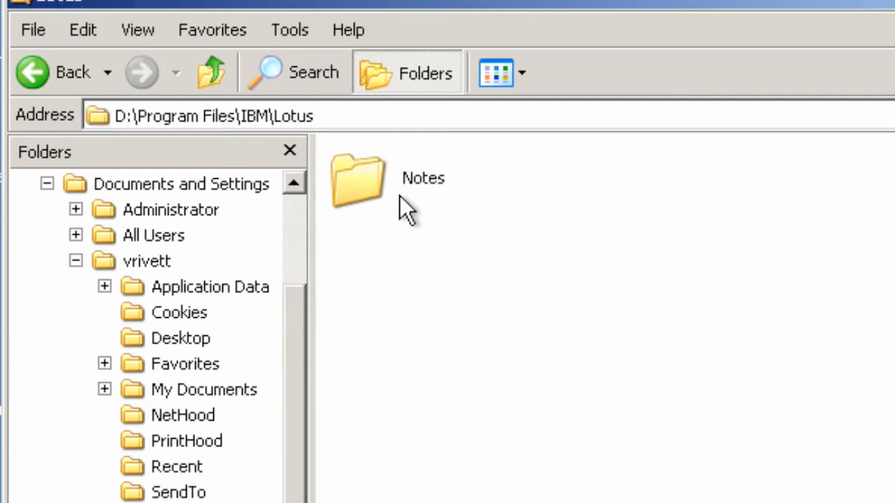
pyautogui.doubleClick(356, 178)
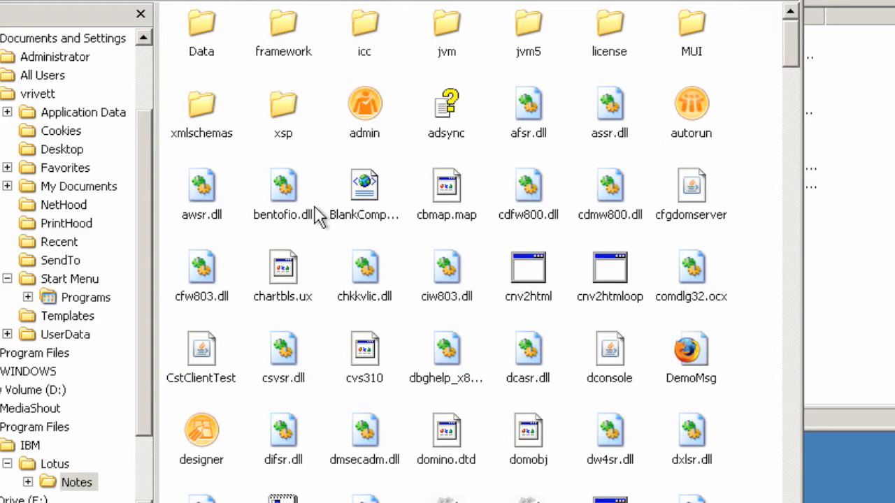
pyautogui.scroll(-3)
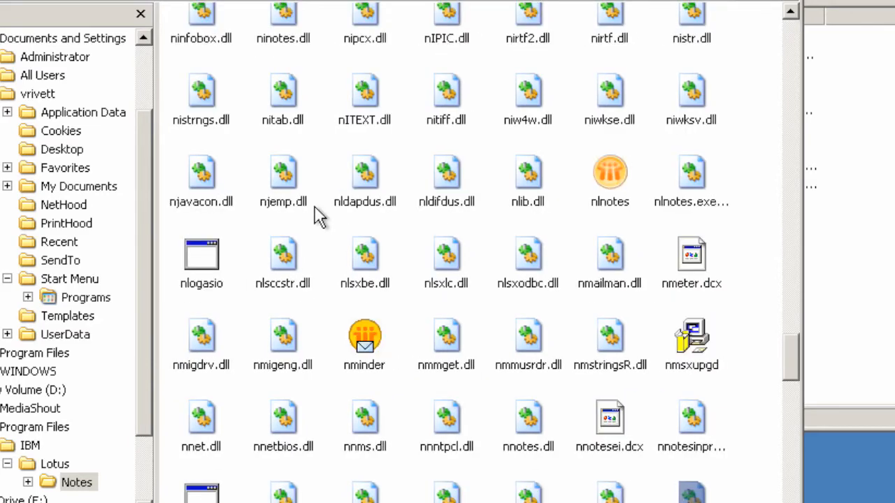
pyautogui.scroll(-3)
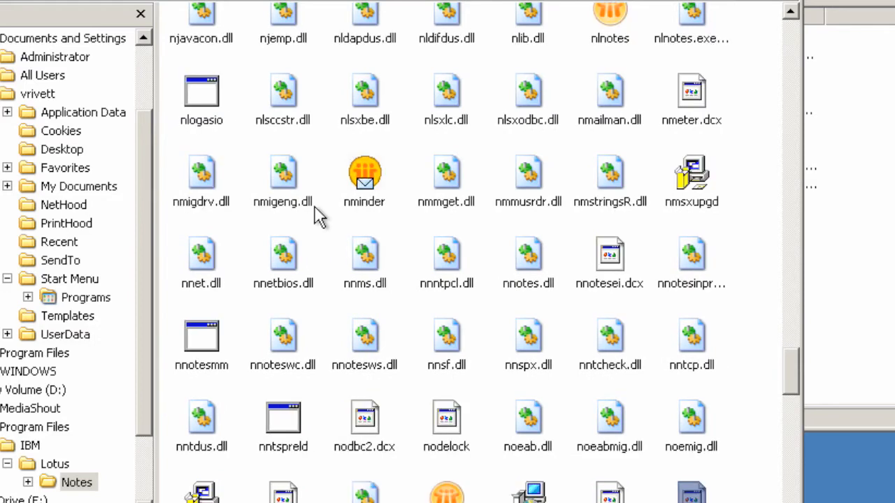
pyautogui.click(284, 419)
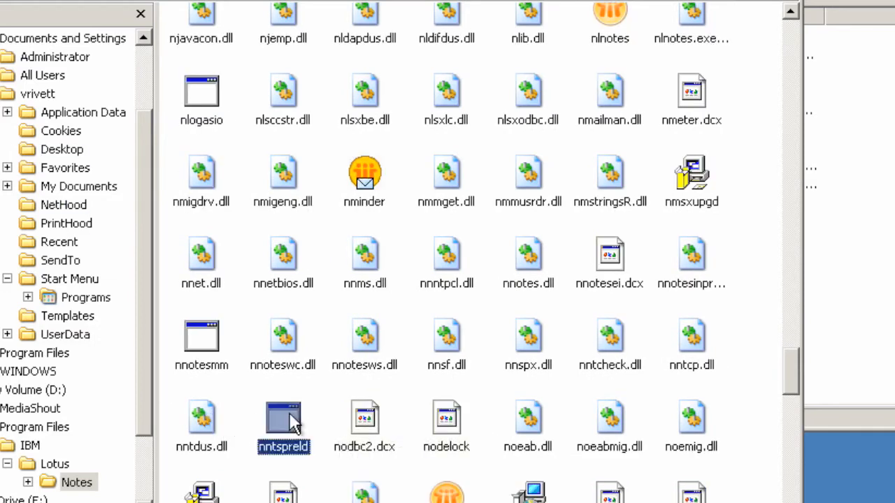
# Open nntspreld's properties and highlight its Location path D:\Program Files\IBM\Lotus\Notes.
pyautogui.rightClick(283, 420)
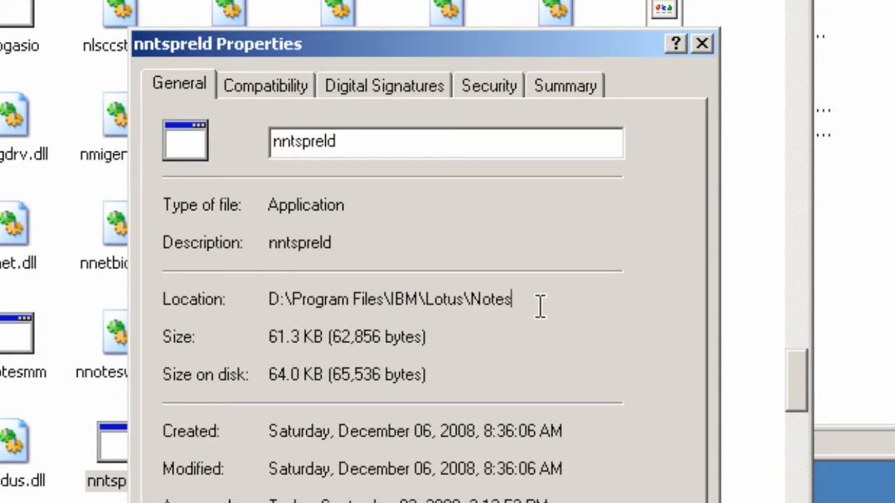
pyautogui.moveTo(510, 299); pyautogui.dragTo(268, 299)
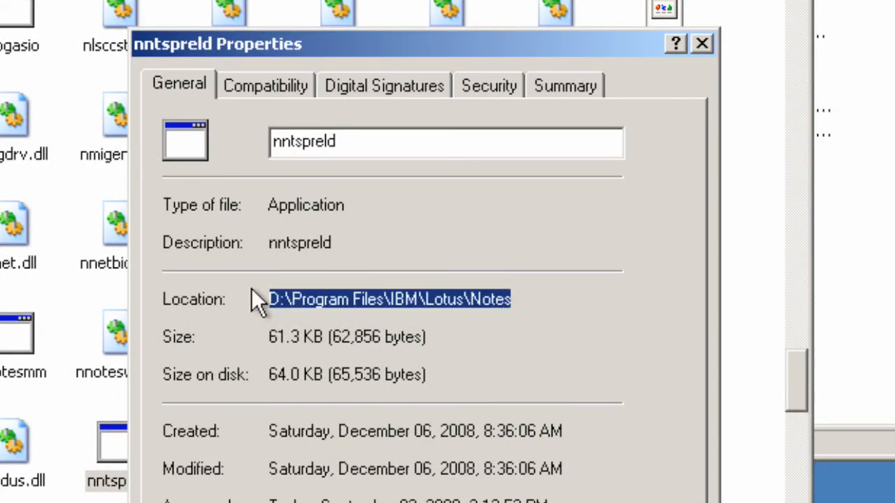
pyautogui.moveTo(254, 309)
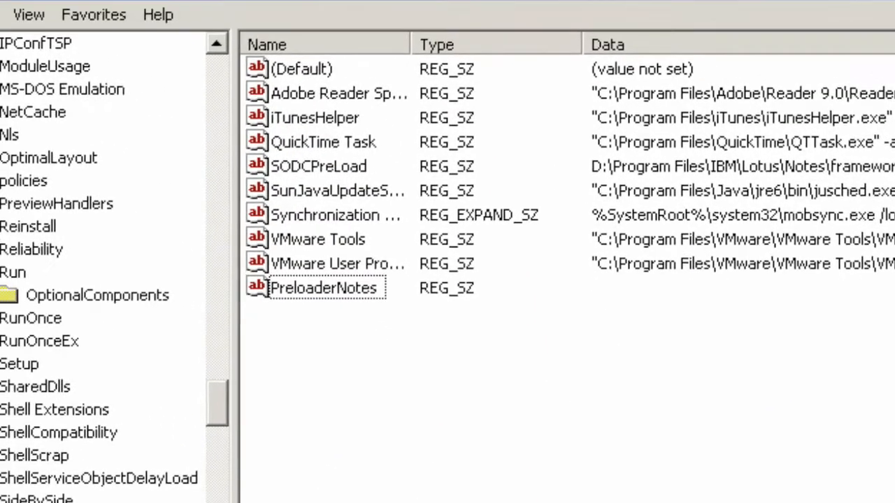
# Set PreloaderNotes data to D:\Program Files\IBM\Lotus\Notes\nntspreld.exe.
pyautogui.rightClick(671, 315)
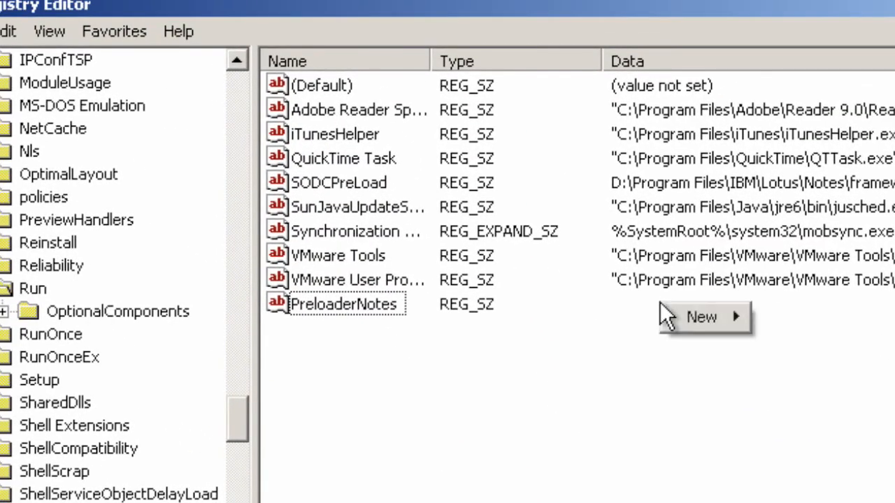
pyautogui.click(335, 304)
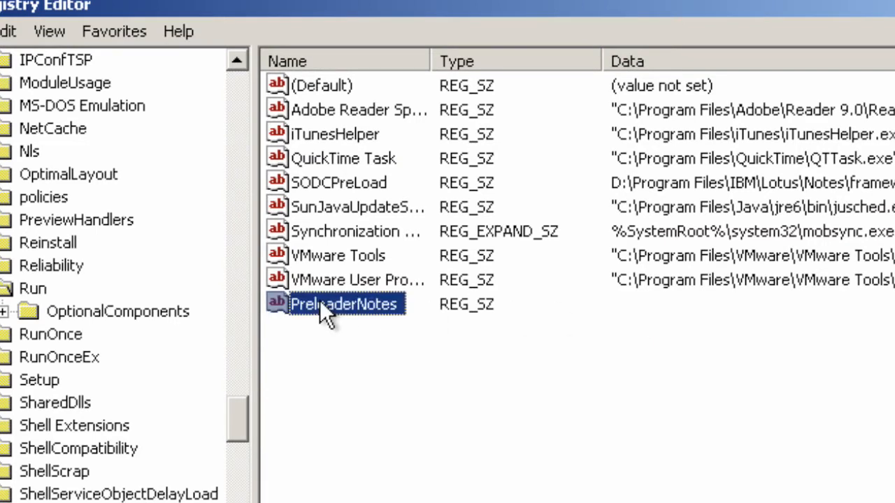
pyautogui.rightClick(322, 315)
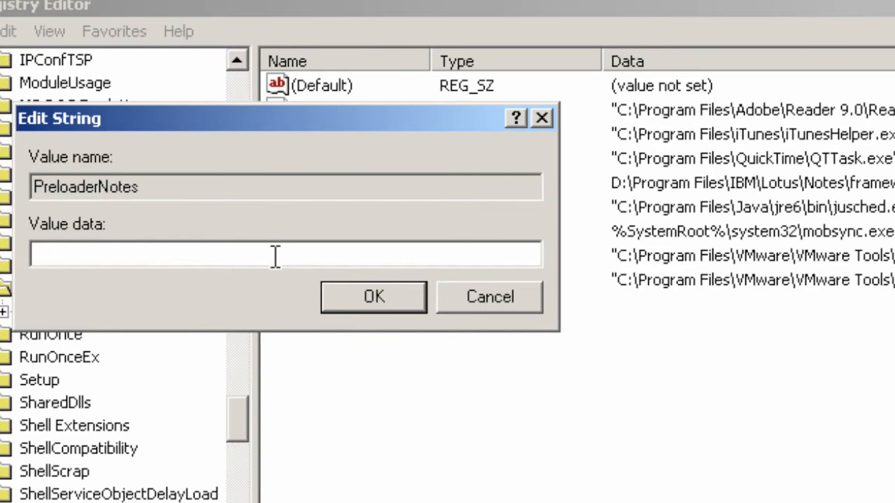
pyautogui.write('D:\\Program Files\\IBM\\Lotus\\Notes')
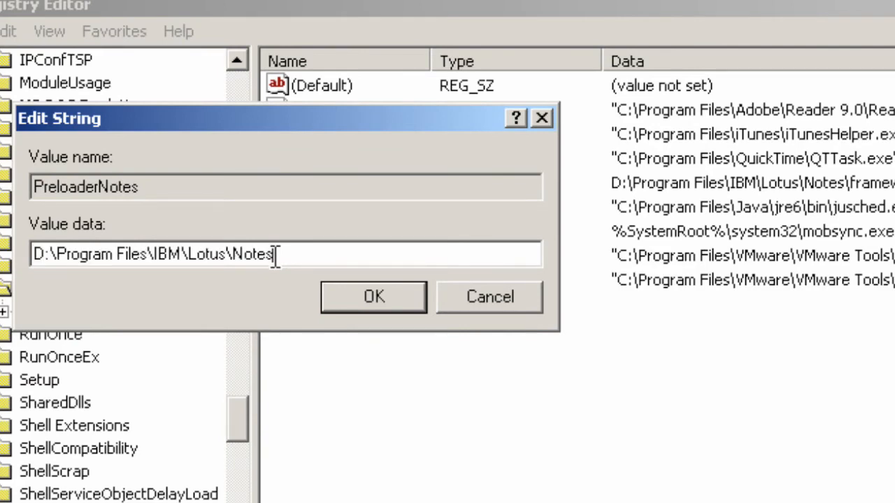
pyautogui.write('\\')
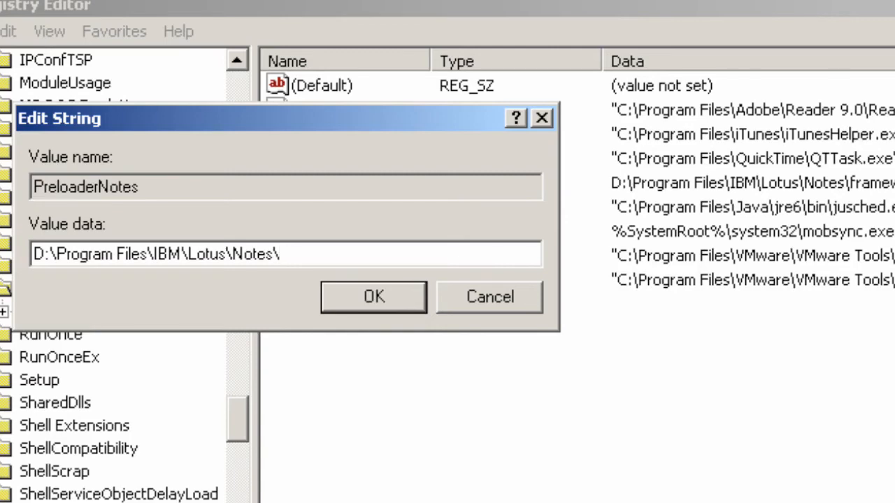
pyautogui.write('nnt')
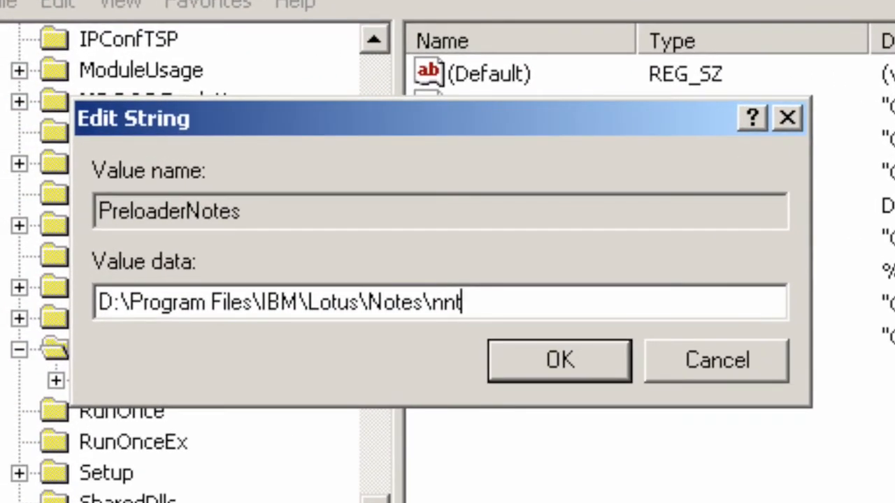
pyautogui.write('sp')
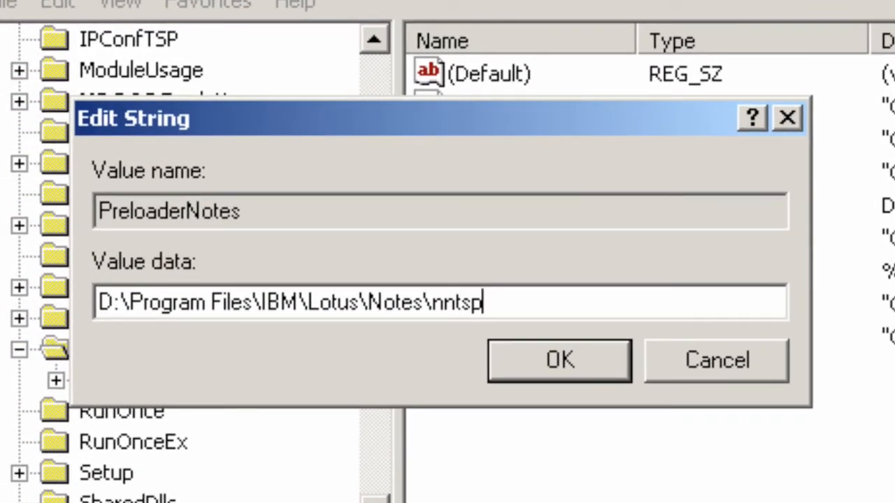
pyautogui.write('re')
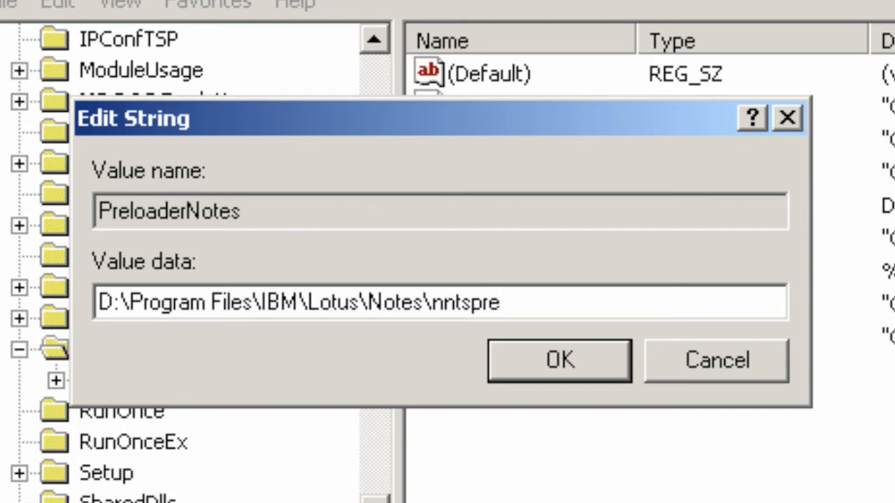
pyautogui.write('ld.')
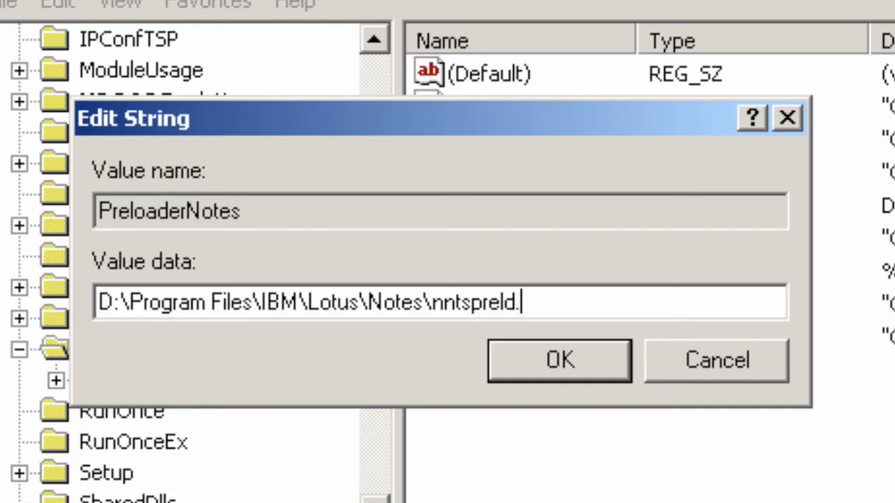
pyautogui.write('exe')
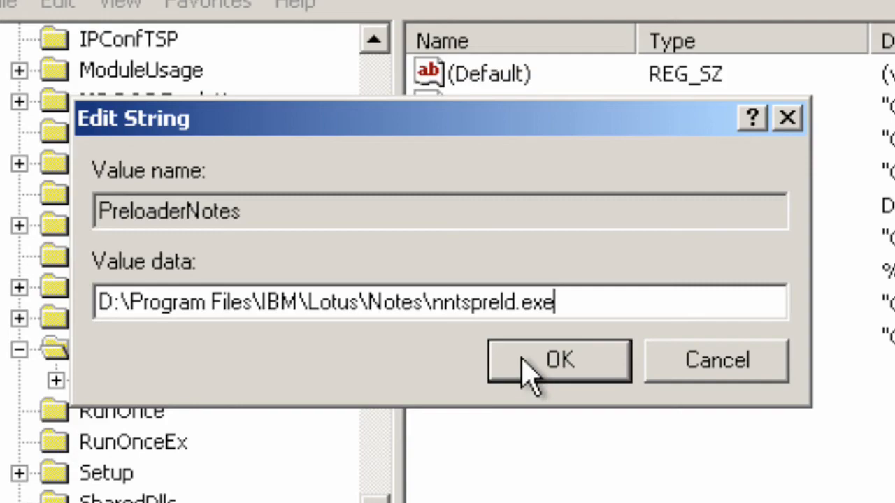
pyautogui.click(565, 360)
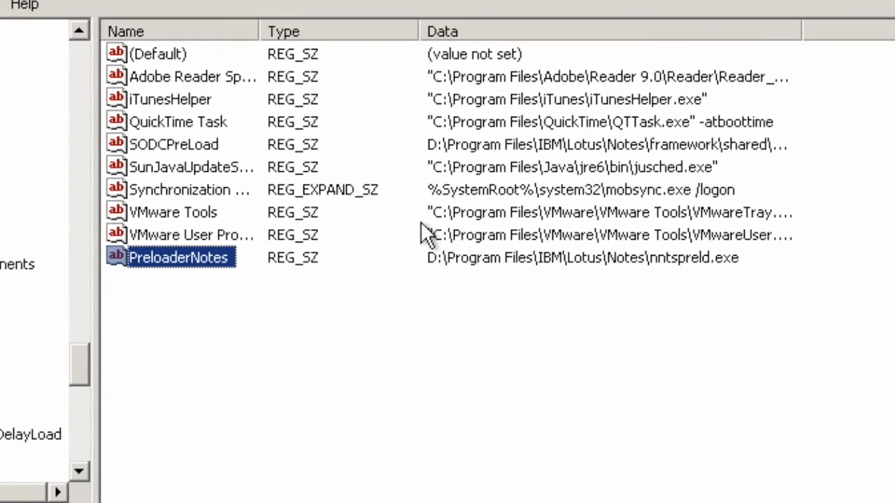
# Edit PreloaderNotes so its nntspreld.exe path is wrapped in double quotes.
pyautogui.rightClick(179, 257)
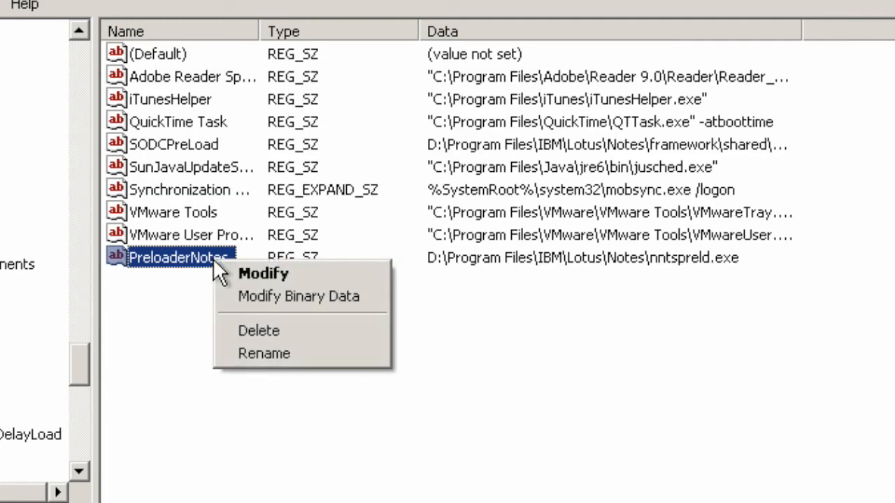
pyautogui.click(264, 273)
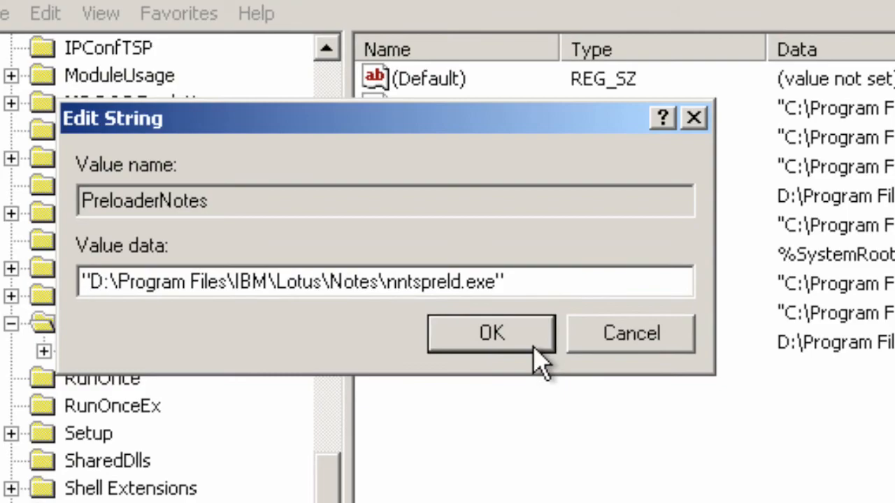
pyautogui.click(485, 333)
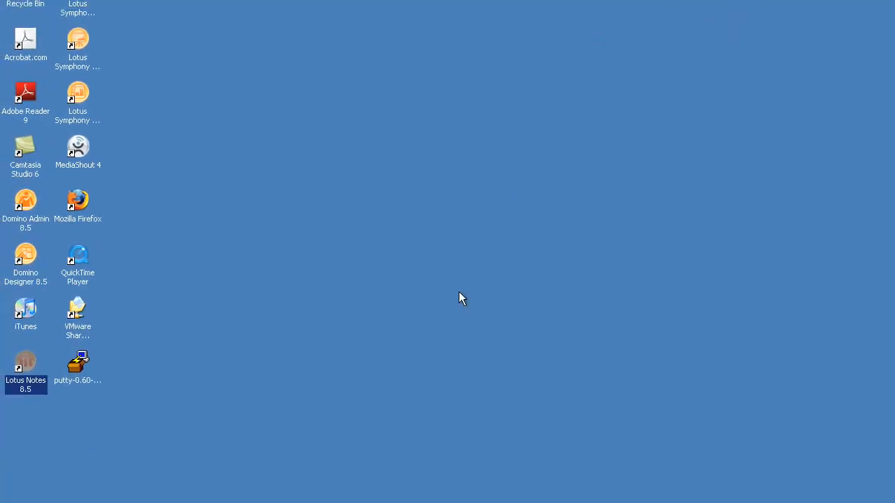
pyautogui.moveTo(109, 360)
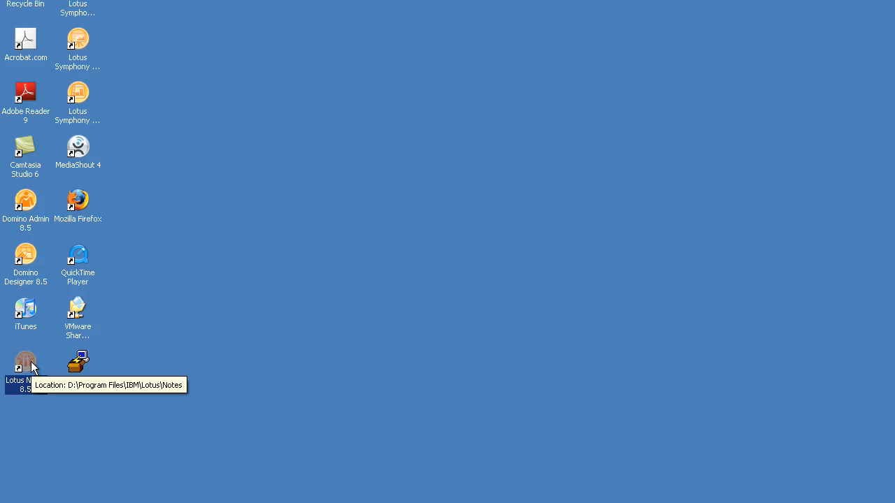
# Launch Lotus Notes 8.5 from the desktop shortcut and reach its Basics Plus Home page.
pyautogui.doubleClick(26, 362)
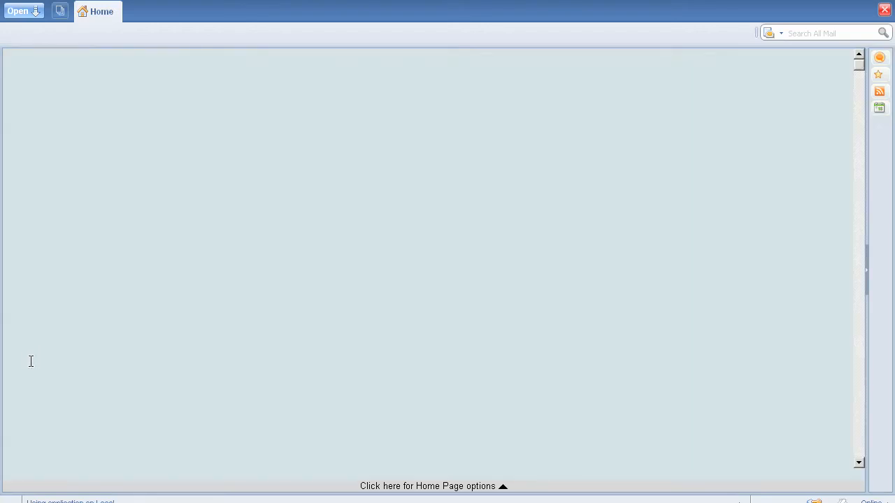
pyautogui.click(433, 487)
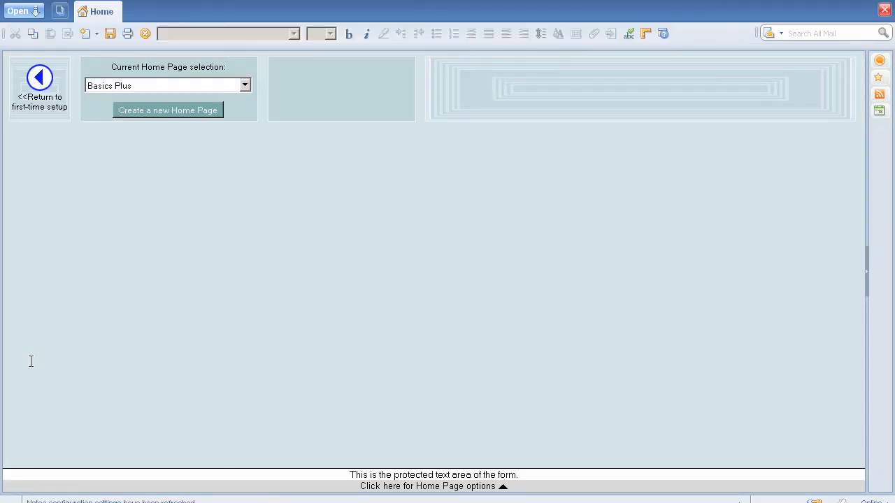